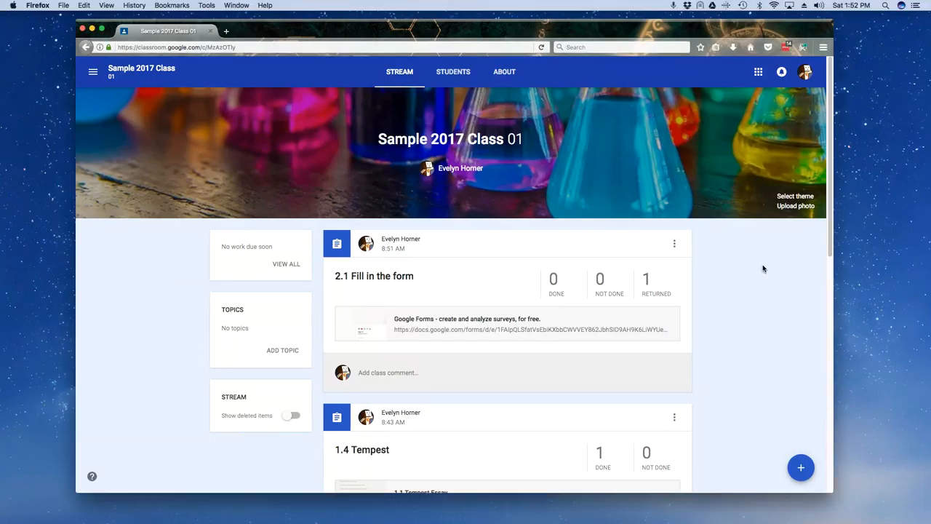
mouse_move(803, 245)
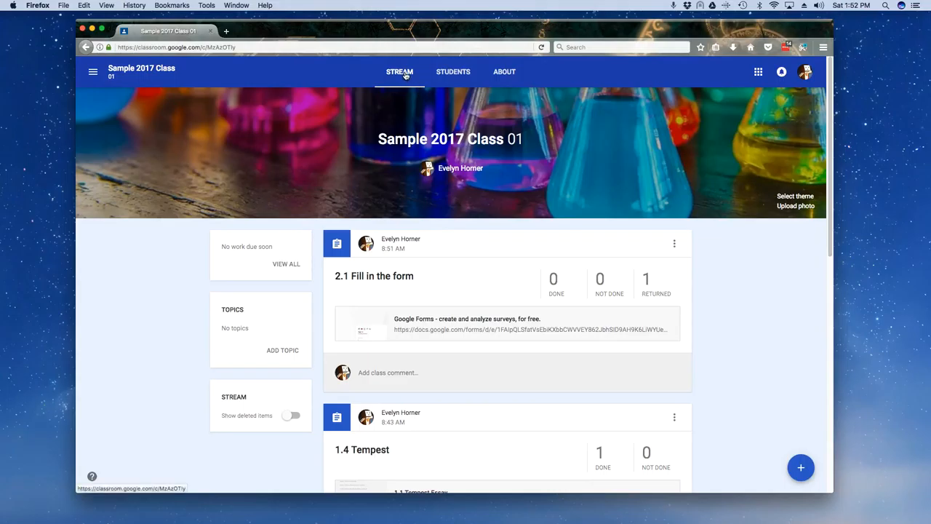
mouse_move(742, 285)
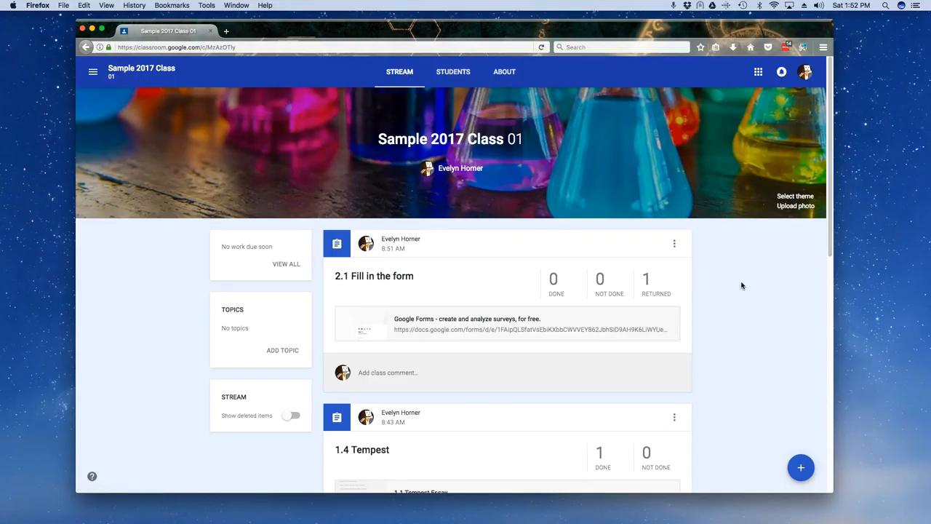
- Move the 1.1 What is your favorite color? post to the top of the stream
scroll("down", 3)
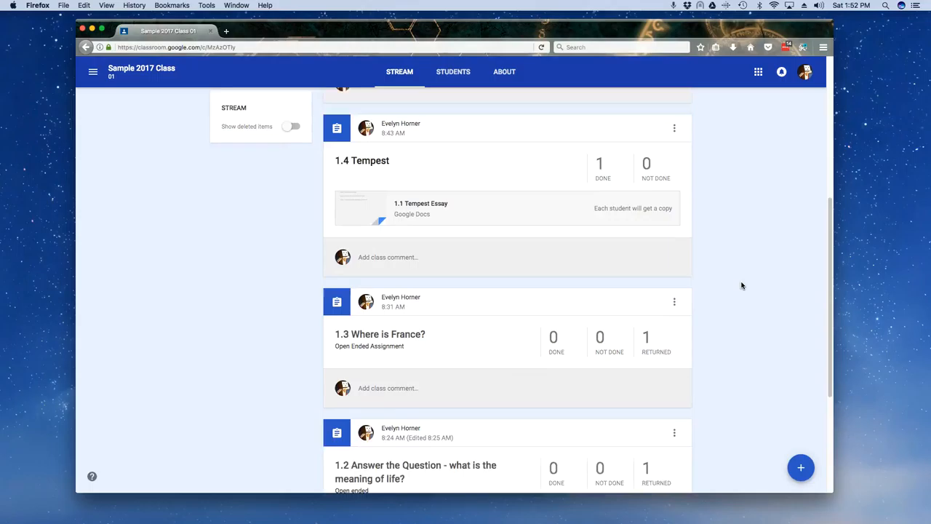
scroll("down", 3)
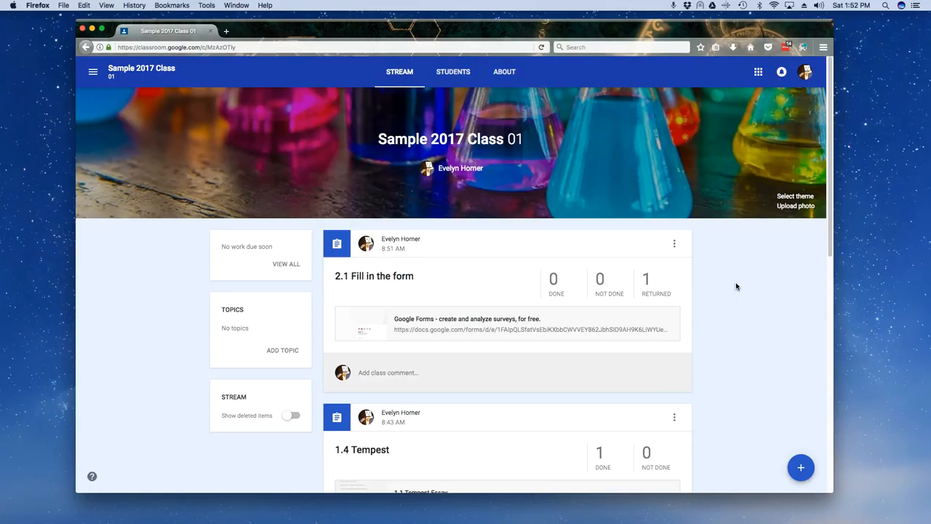
scroll("down", 3)
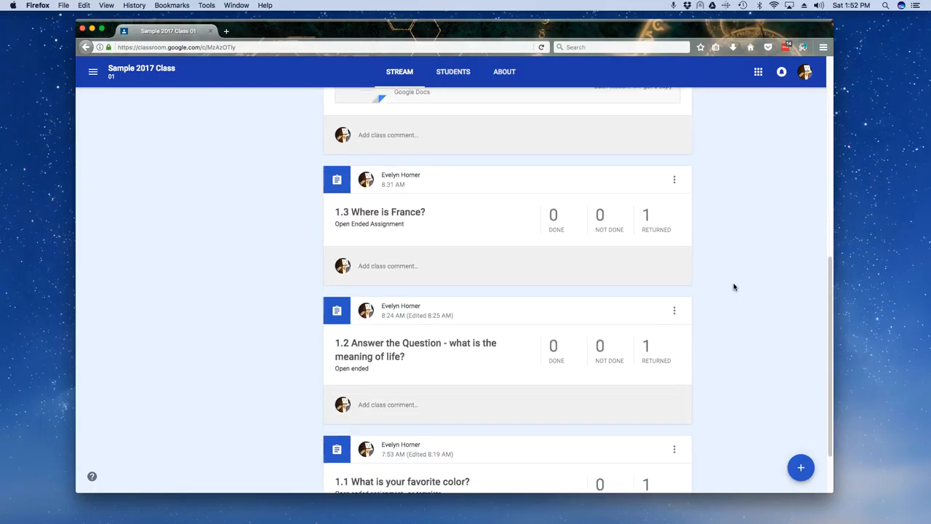
scroll("down", 3)
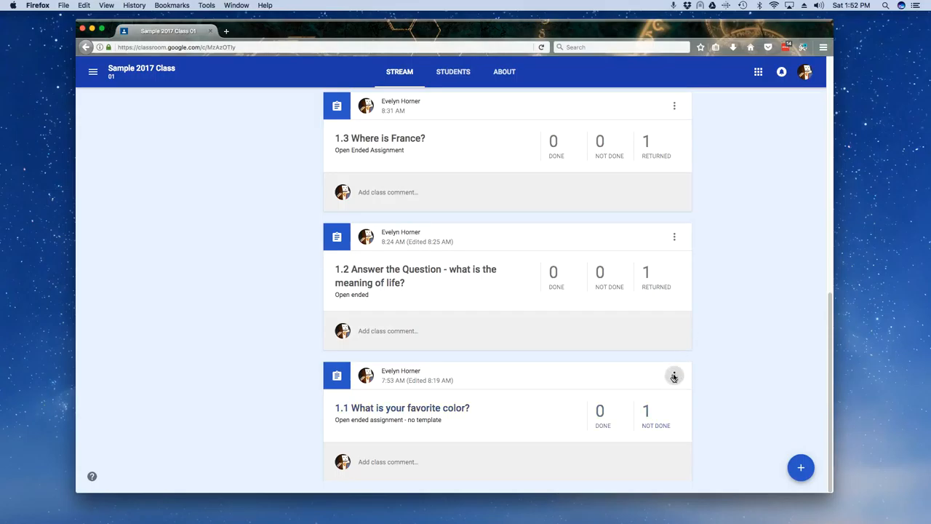
left_click(674, 376)
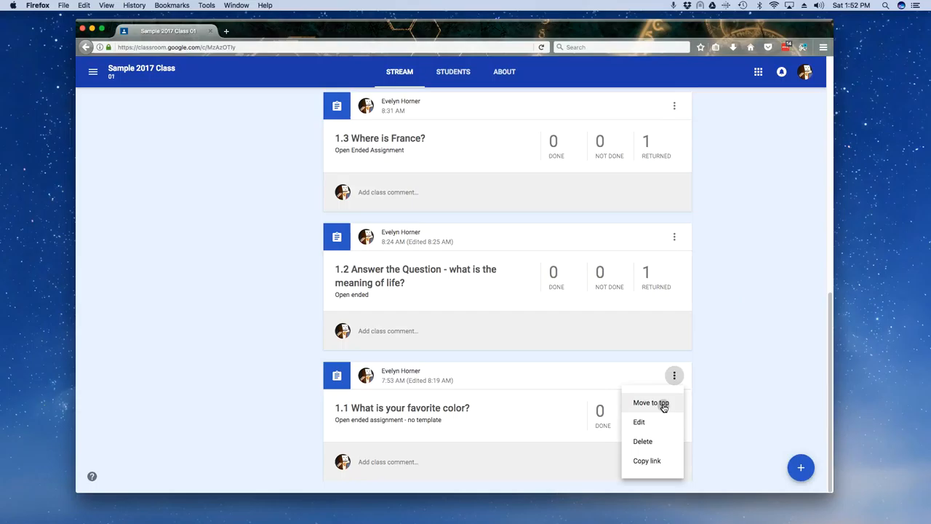
left_click(649, 402)
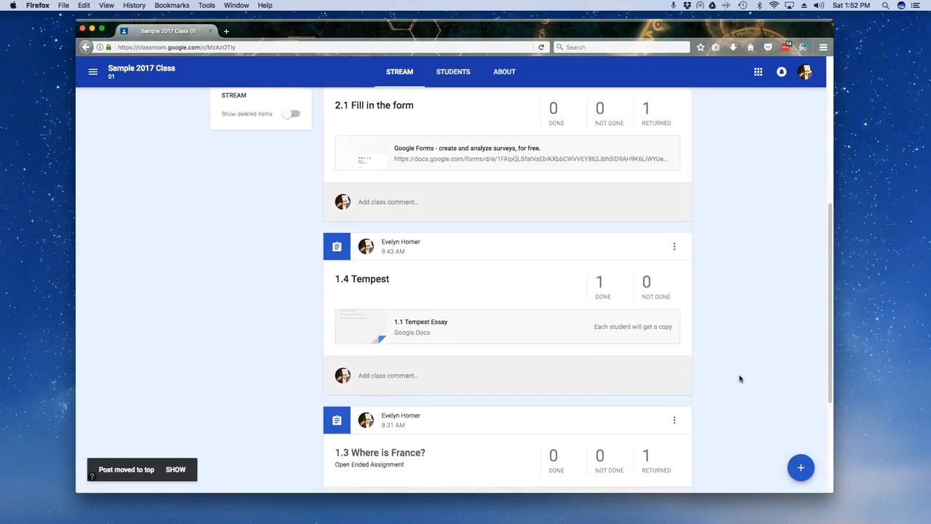
scroll("up", 3)
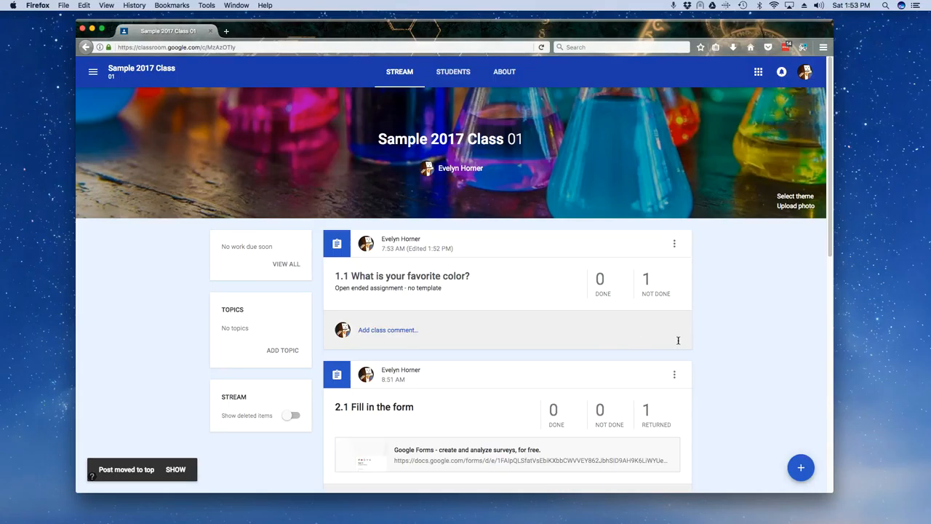
mouse_move(763, 338)
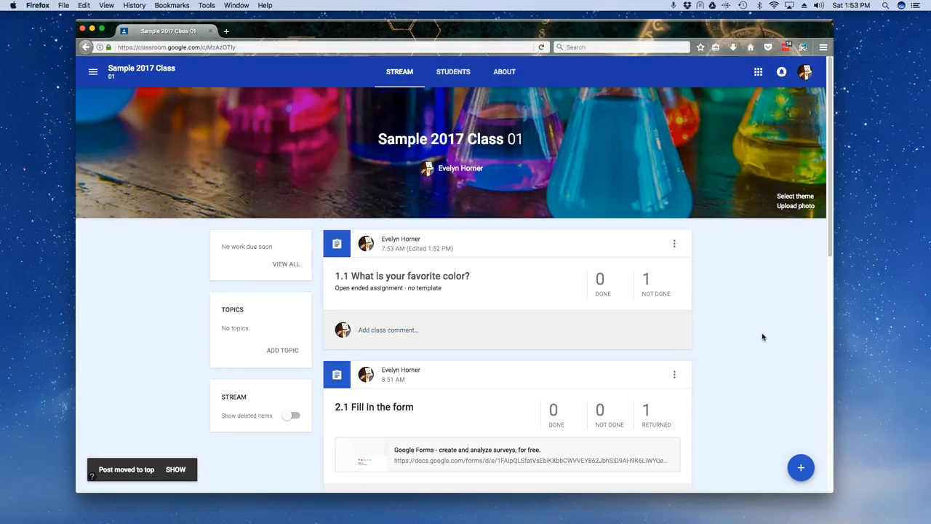
scroll("down", 3)
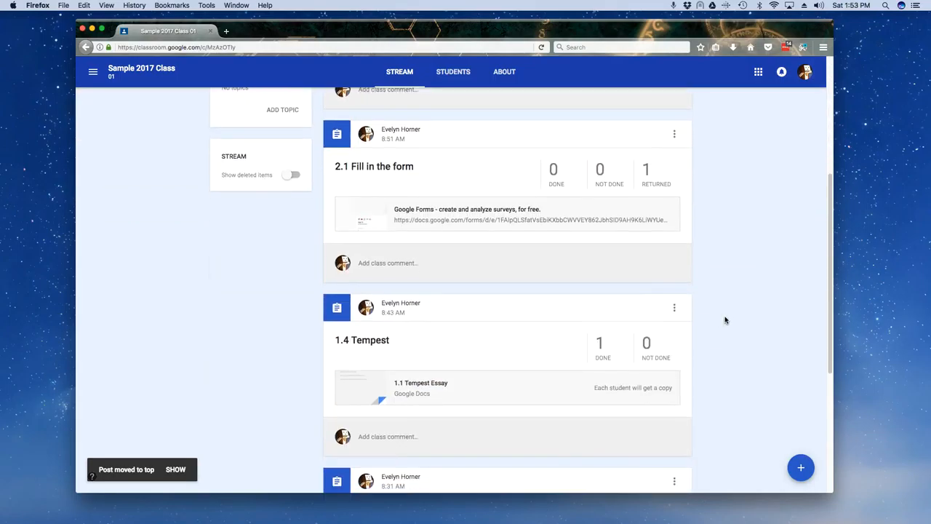
scroll("down", 3)
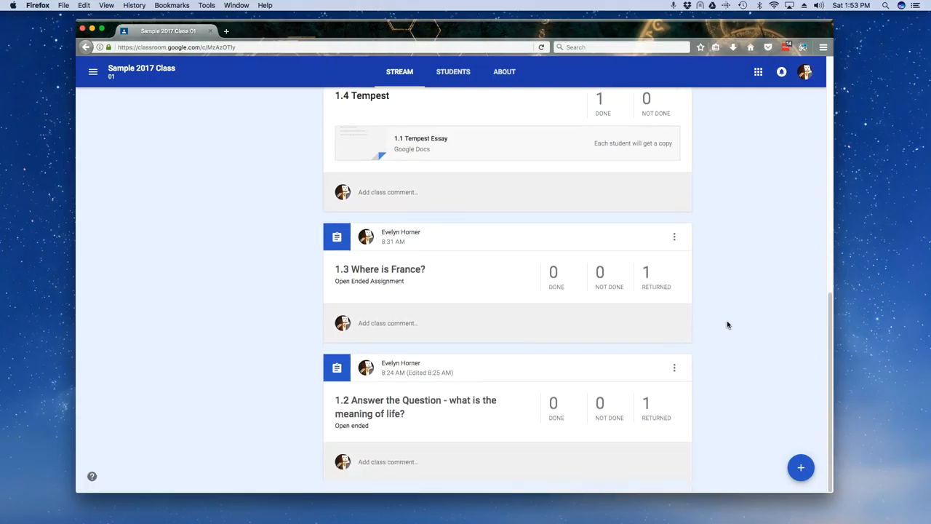
mouse_move(674, 367)
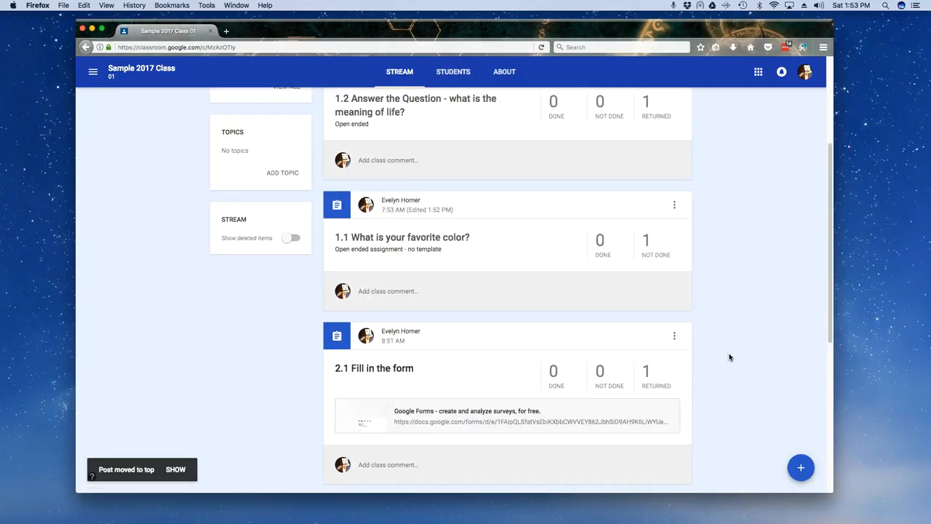
scroll("down", 3)
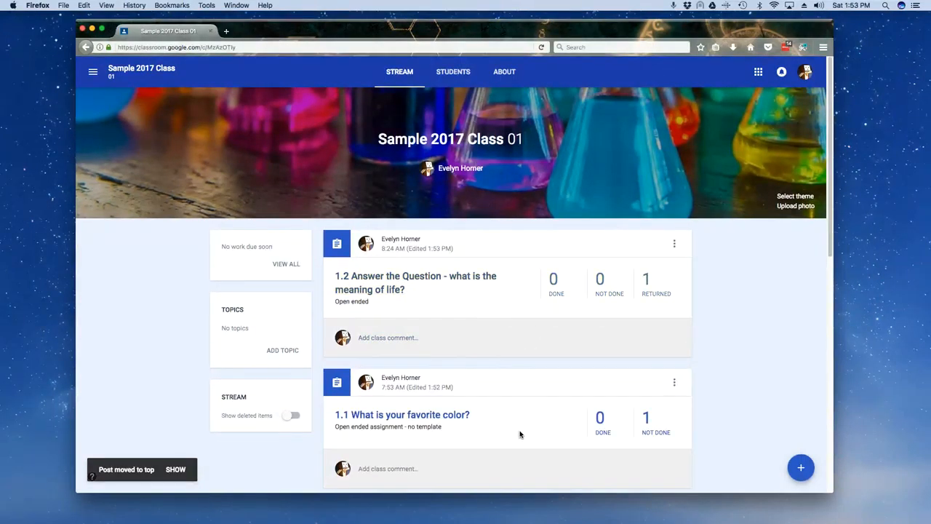
mouse_move(539, 401)
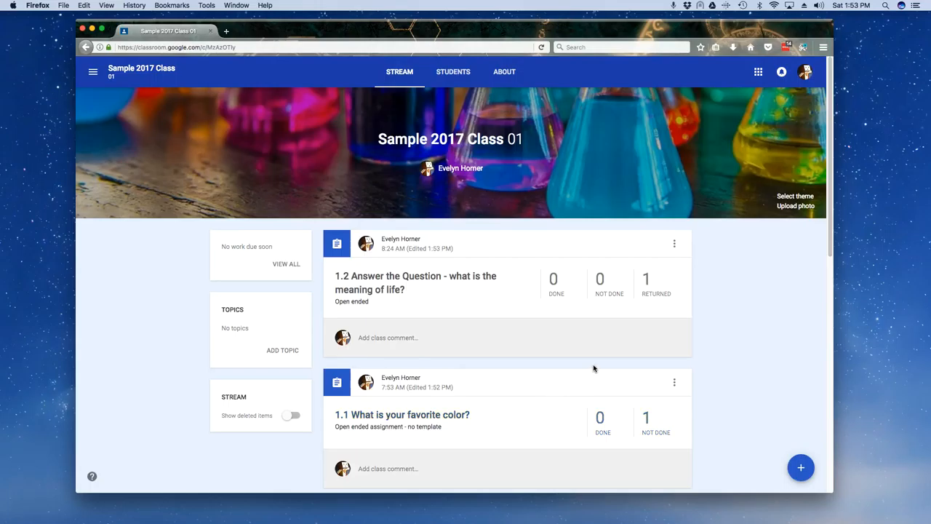
scroll("down", 3)
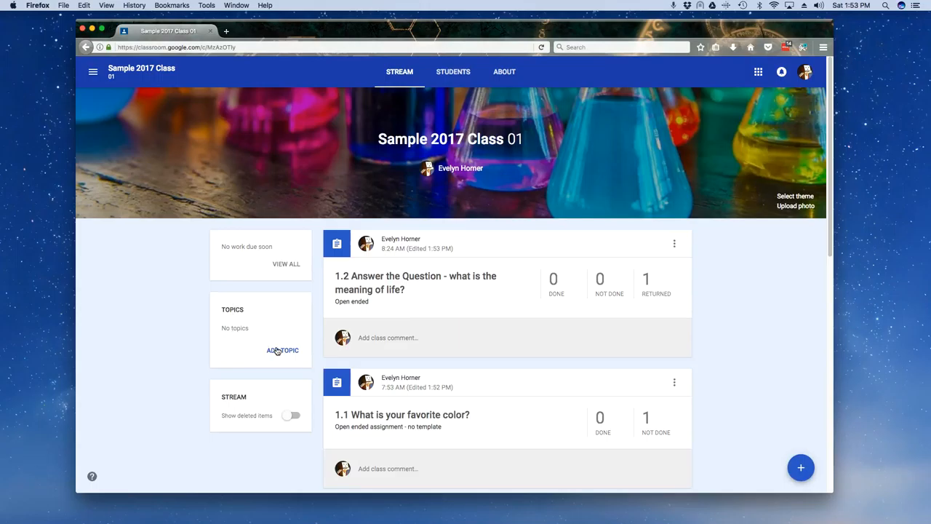
- Add a class topic named Ch 1 from the Topics card
left_click(282, 349)
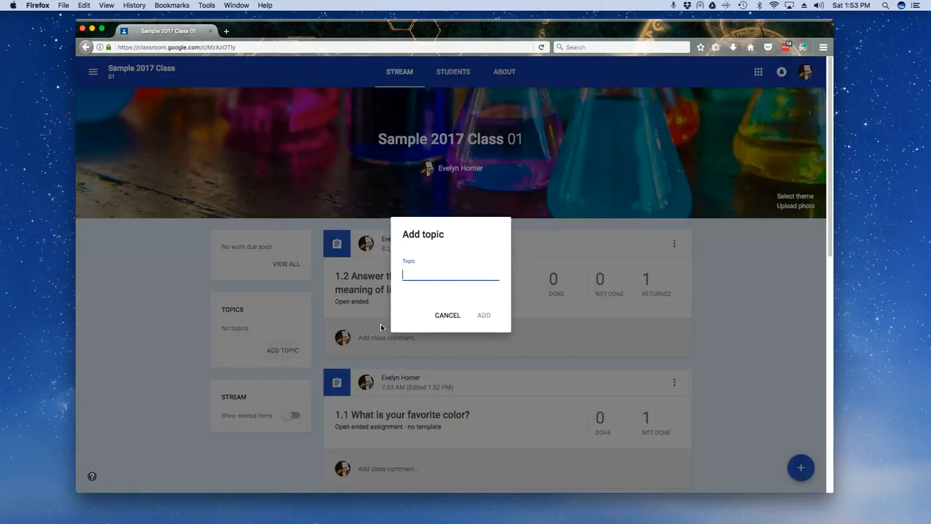
type("C")
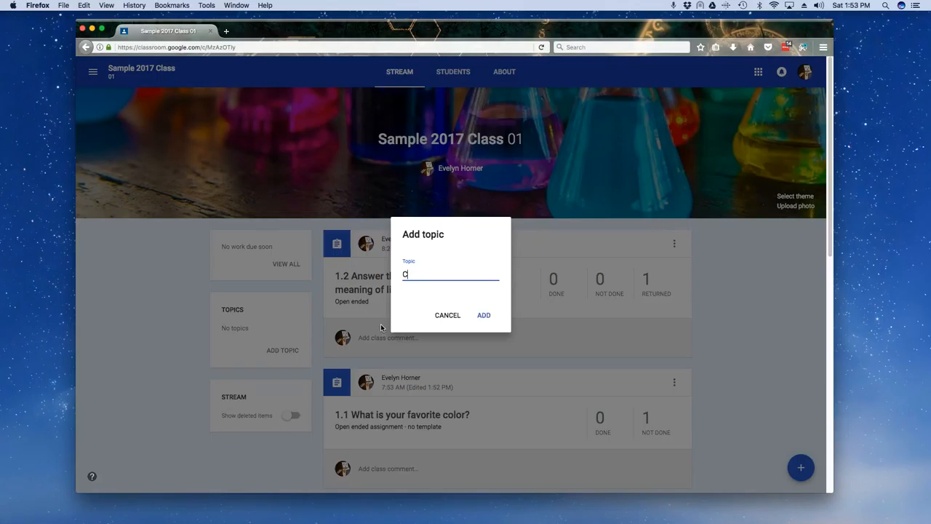
type("h 1")
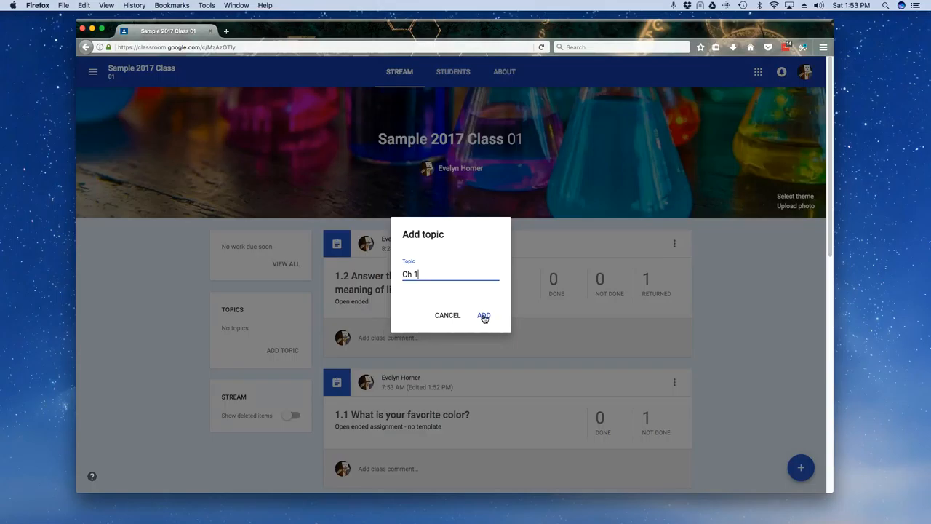
left_click(483, 314)
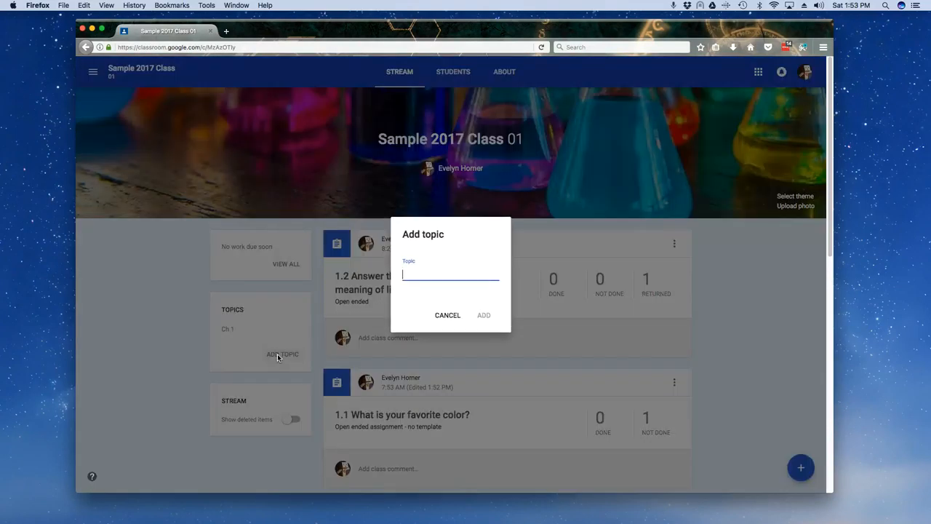
- Add a second class topic named Ch 2
type("Ch")
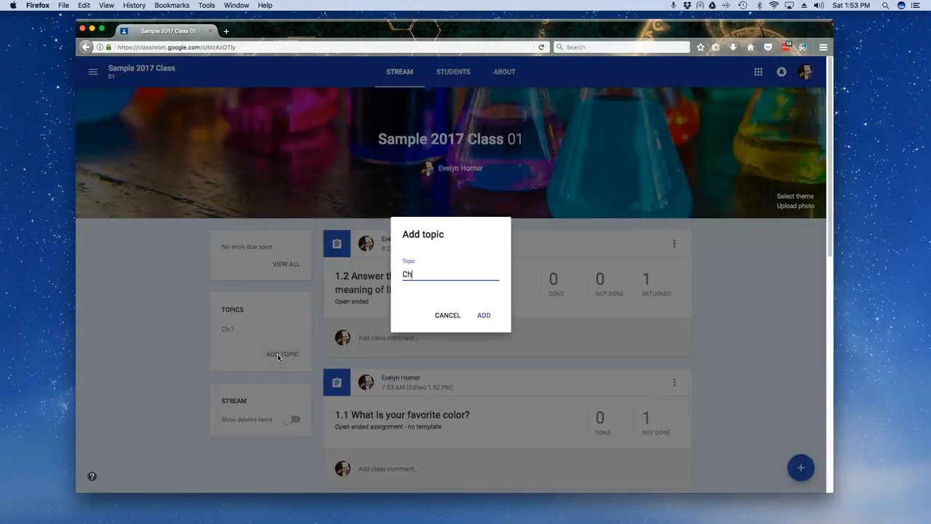
left_click(483, 314)
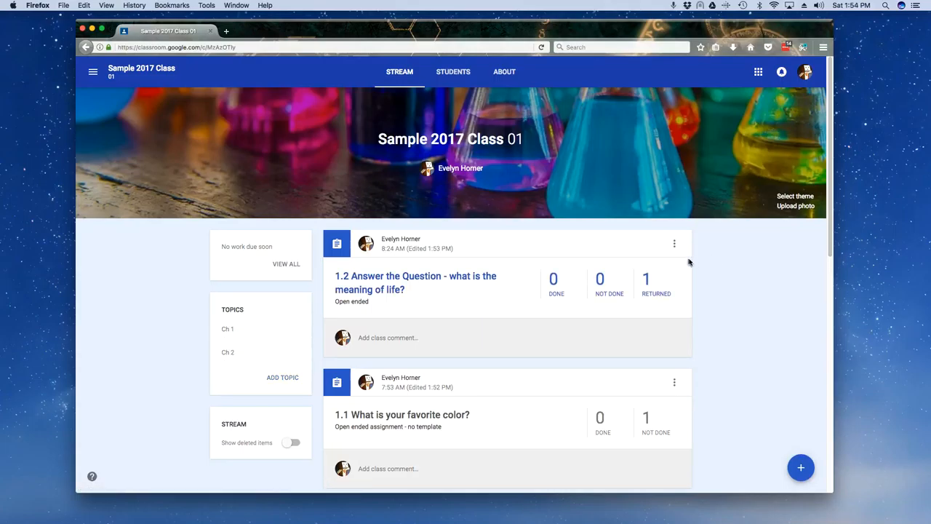
mouse_move(419, 246)
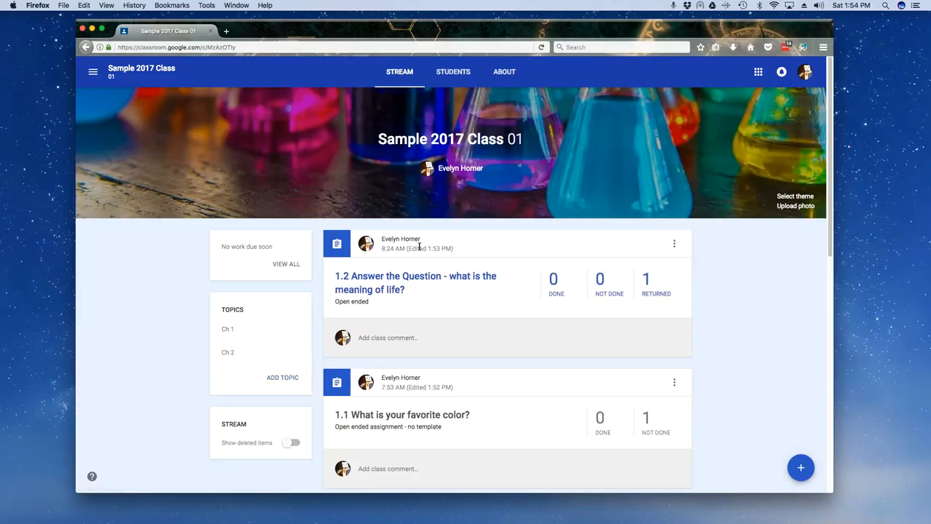
- Edit the 1.2 Answer the Question assignment, set its topic to Ch 1 and save
left_click(675, 243)
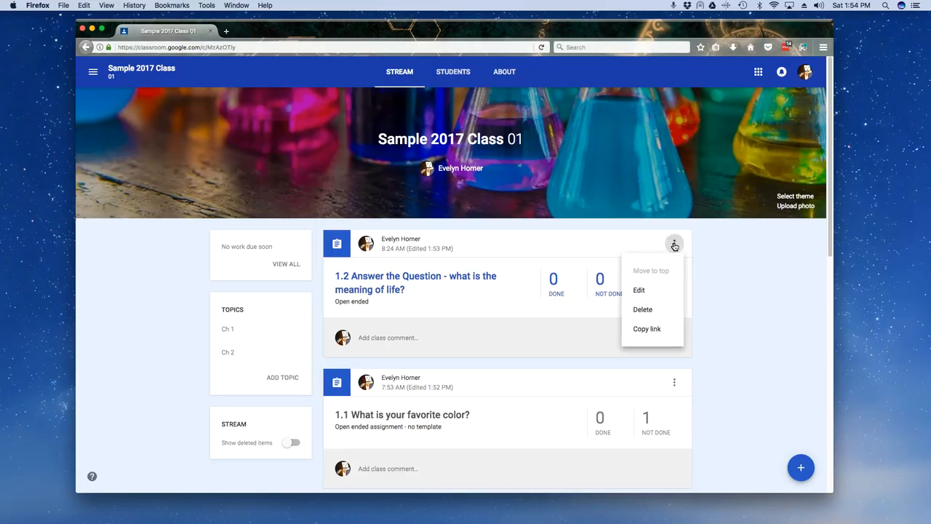
left_click(637, 290)
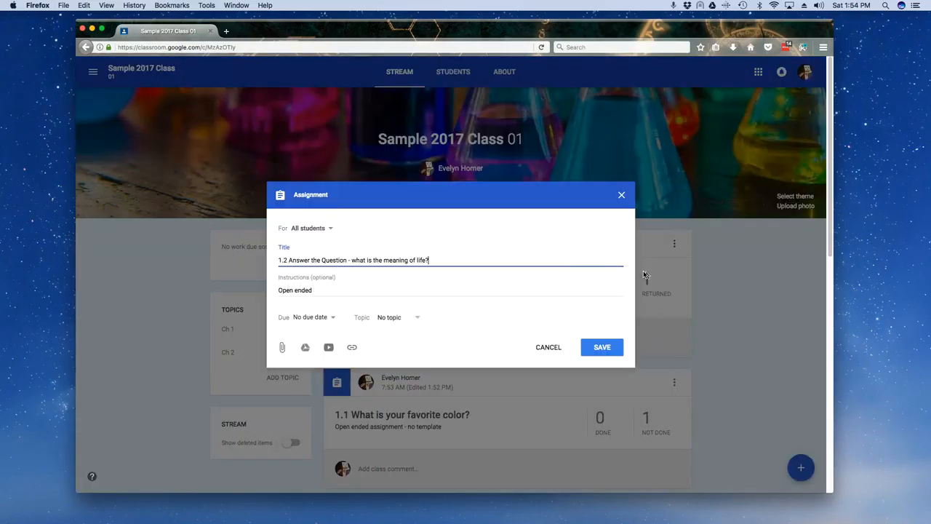
mouse_move(405, 323)
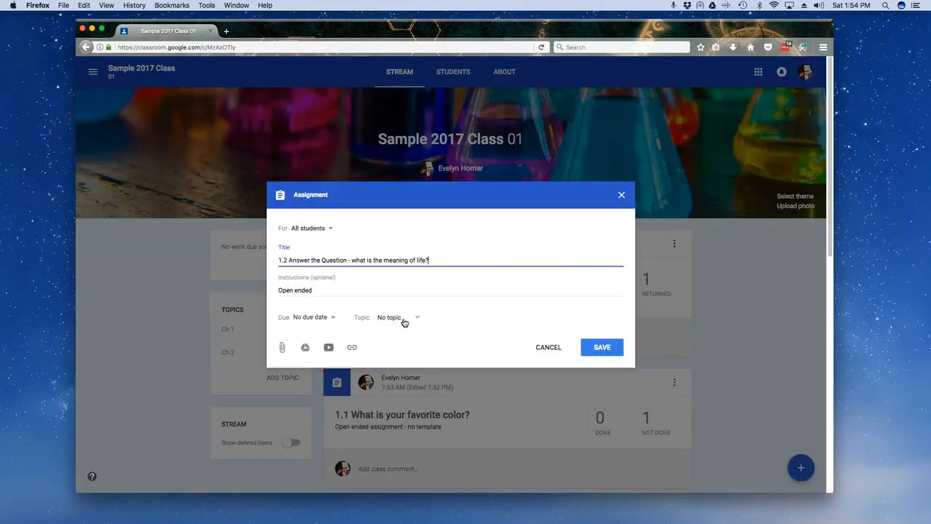
left_click(398, 317)
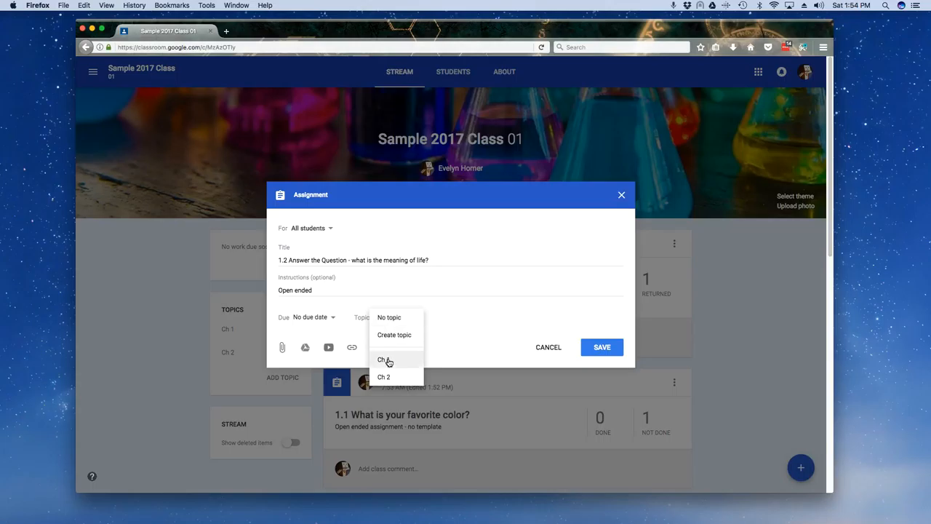
left_click(384, 359)
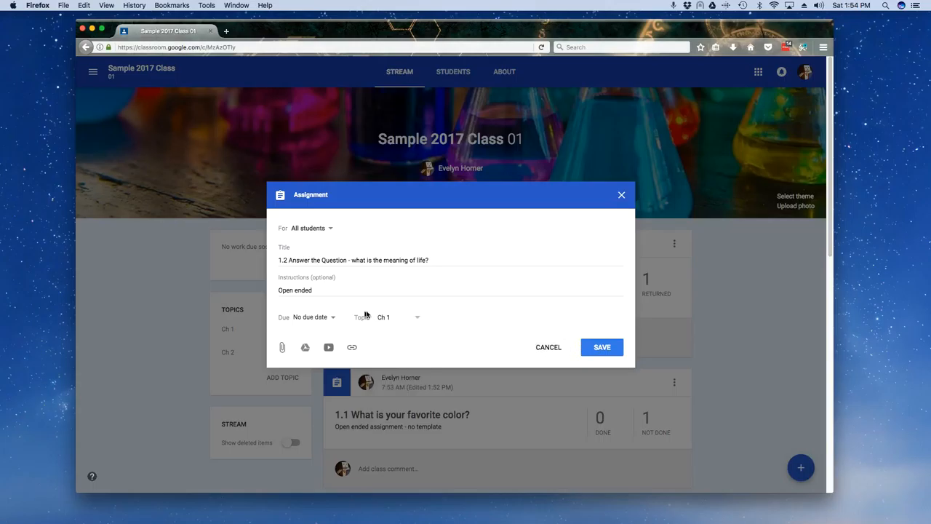
left_click(602, 347)
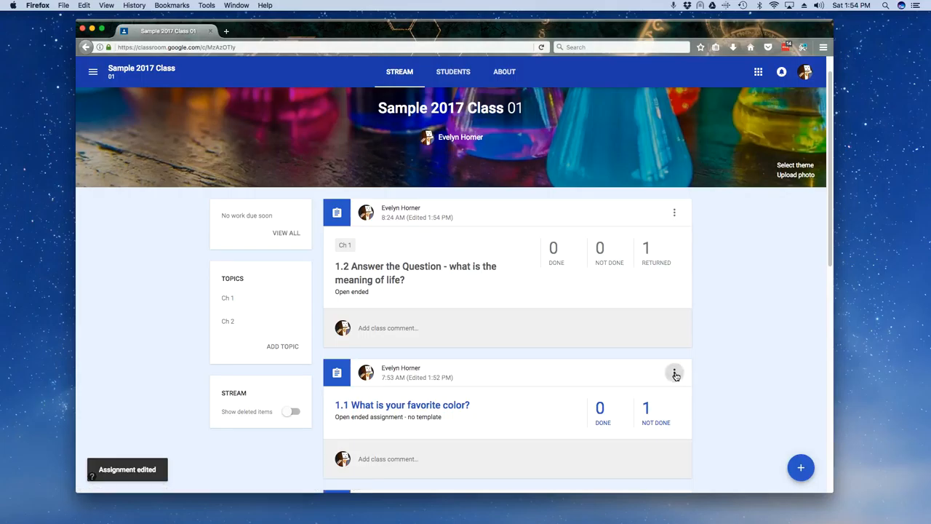
- Edit the 1.1 What is your favorite color? assignment, set its topic to Ch 1 and save
left_click(674, 373)
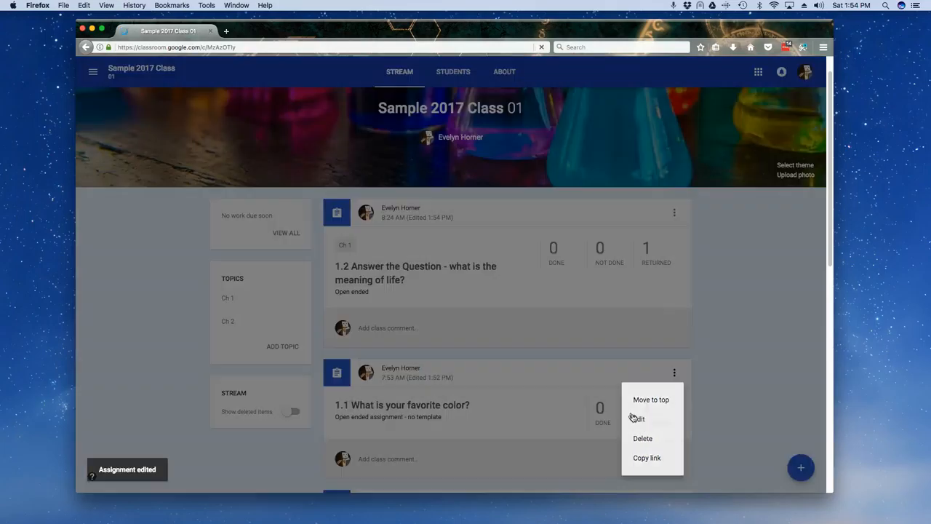
left_click(638, 419)
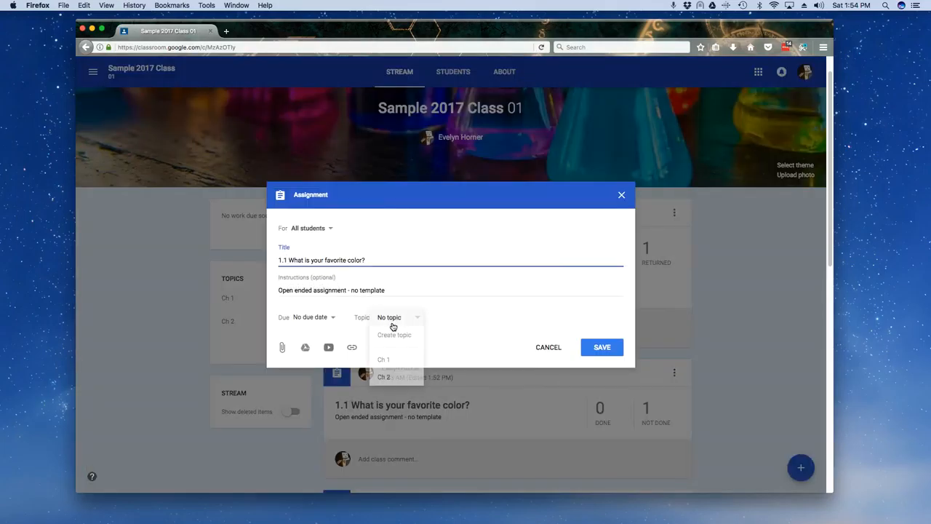
left_click(384, 360)
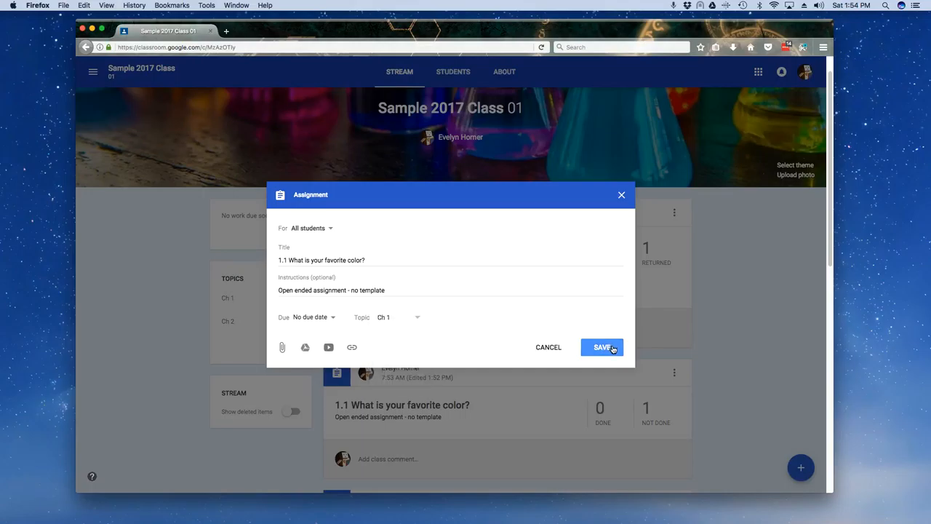
left_click(602, 346)
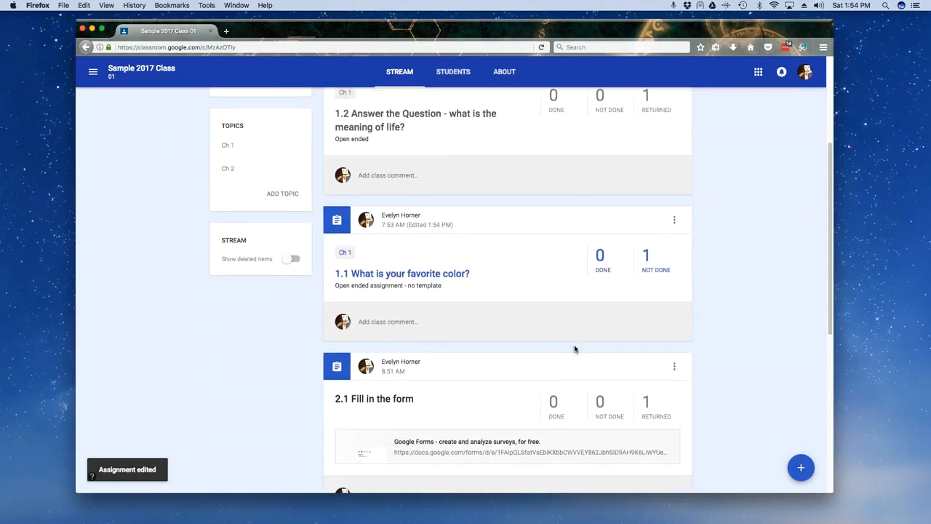
- Edit the 2.1 Fill in the form assignment, set its topic to Ch 2 and save
scroll("down", 3)
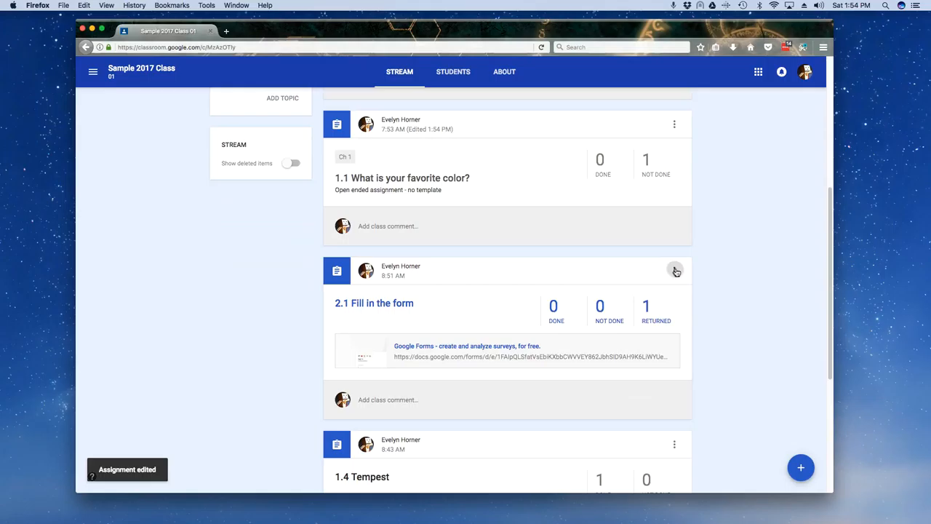
left_click(674, 269)
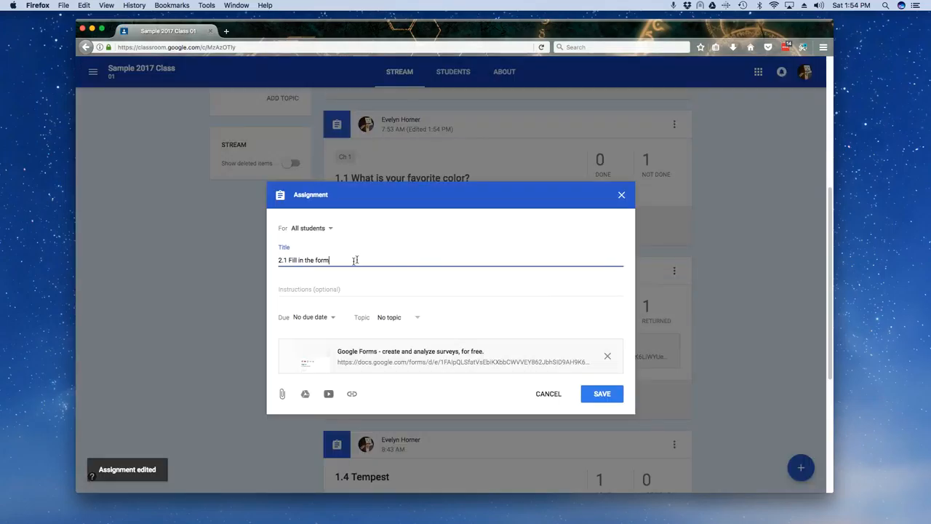
left_click(398, 317)
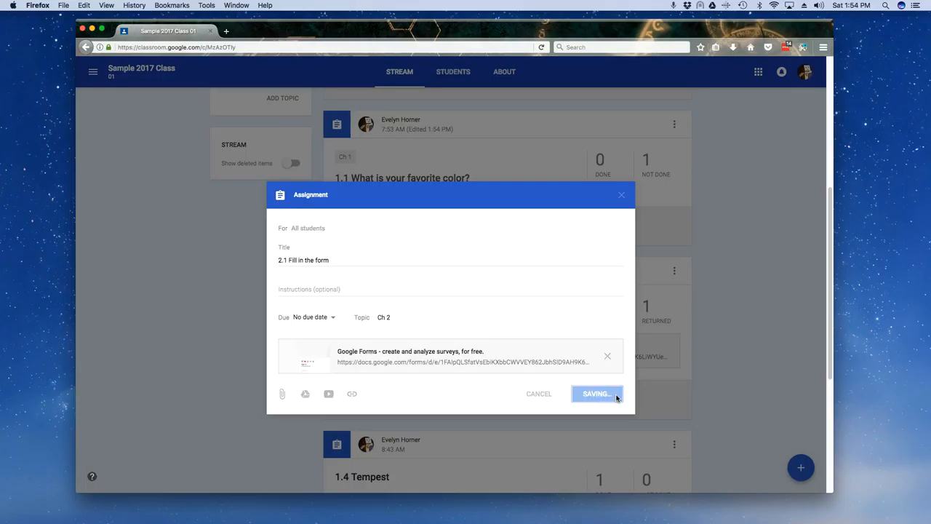
left_click(596, 393)
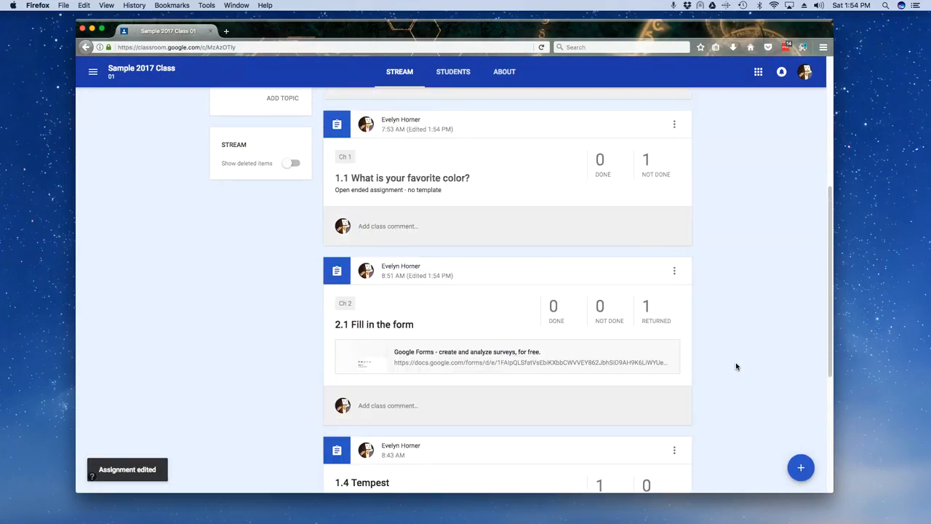
scroll("up", 3)
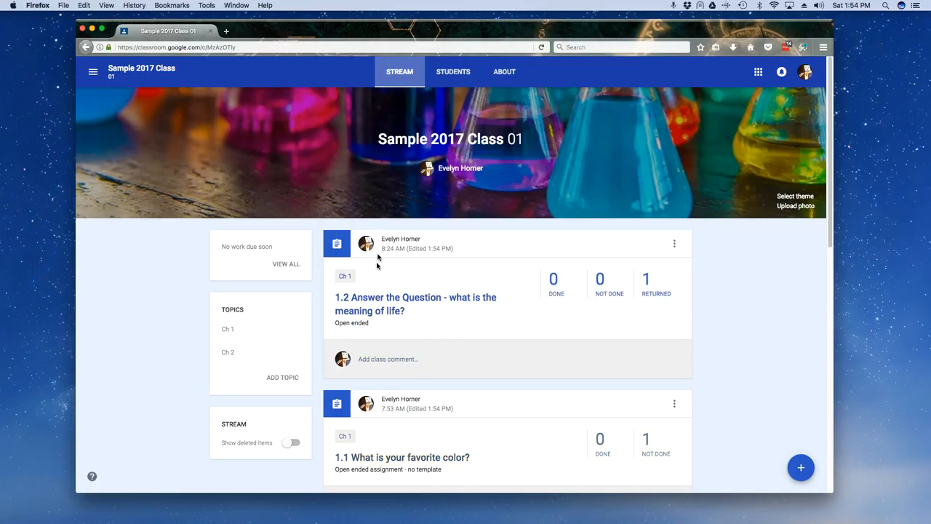
mouse_move(479, 291)
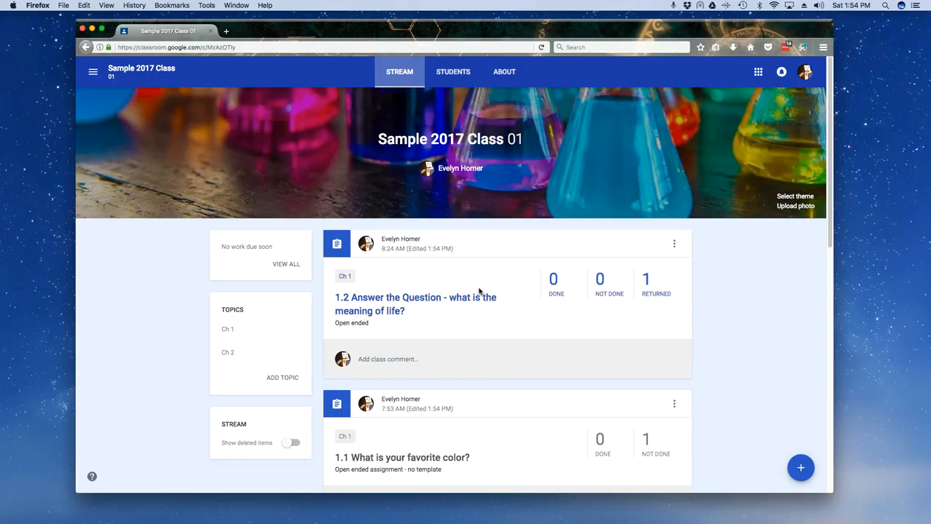
mouse_move(489, 277)
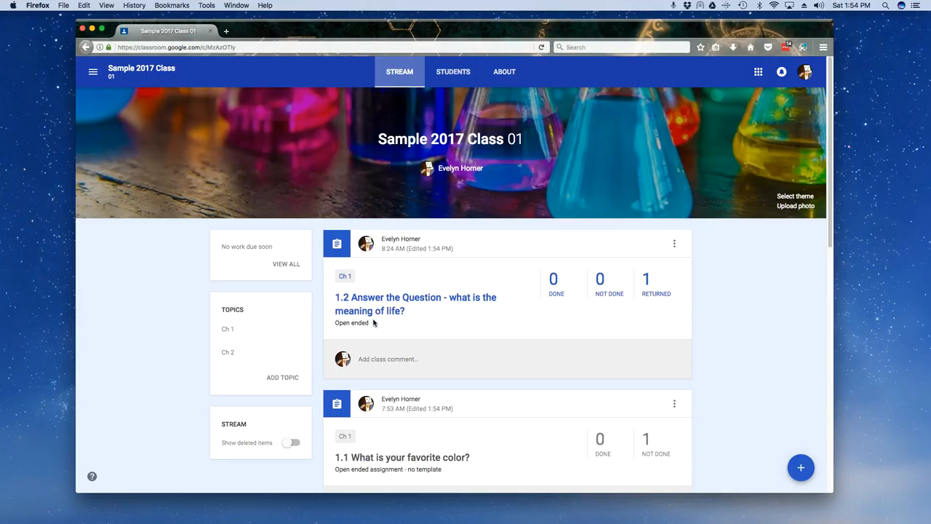
mouse_move(373, 312)
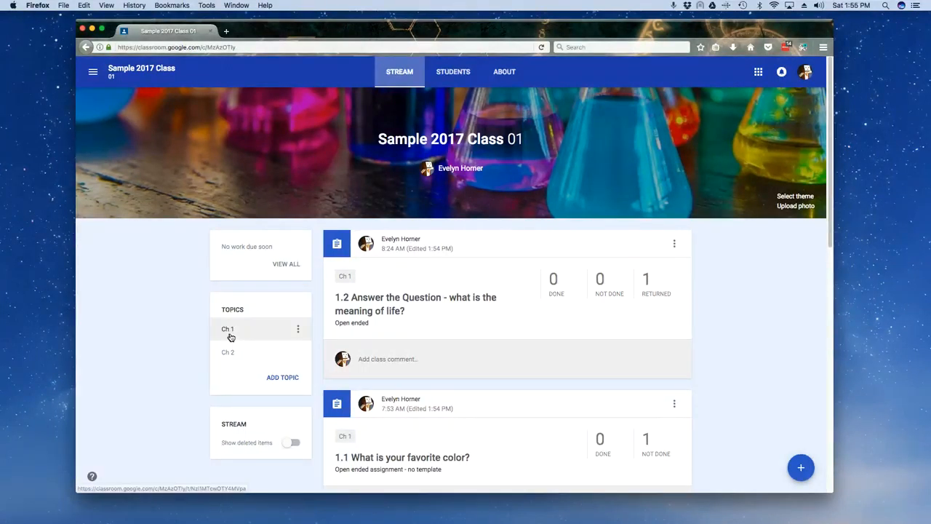
mouse_move(228, 332)
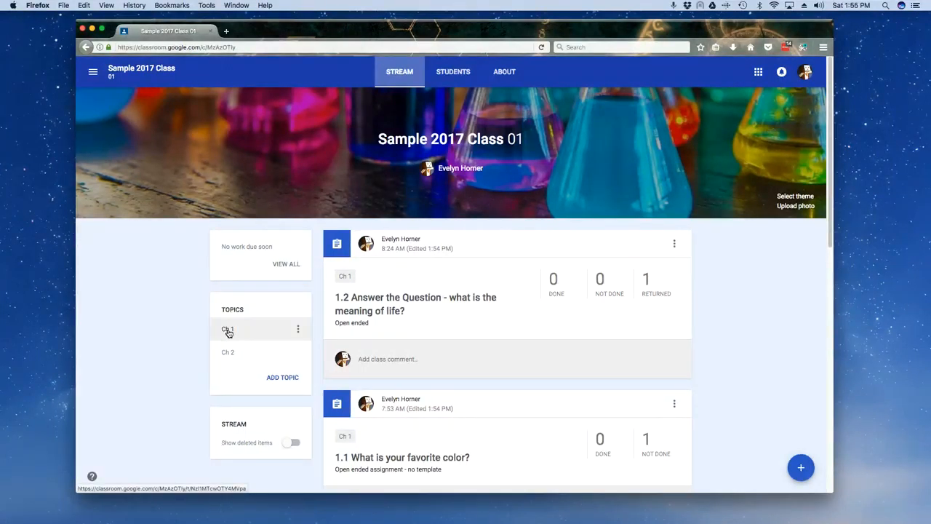
- View the Ch 1 topic page, then the Ch 2 page listing only 2.1 Fill in the form
left_click(227, 328)
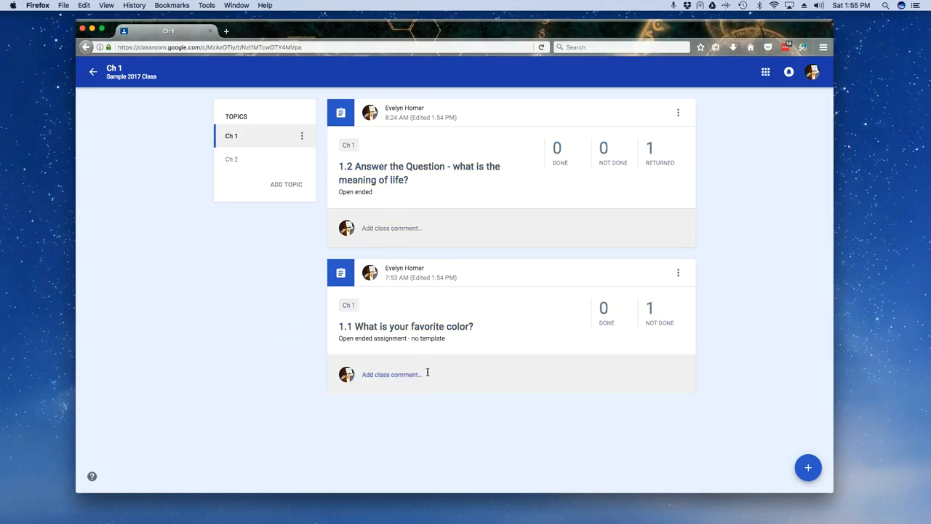
mouse_move(231, 158)
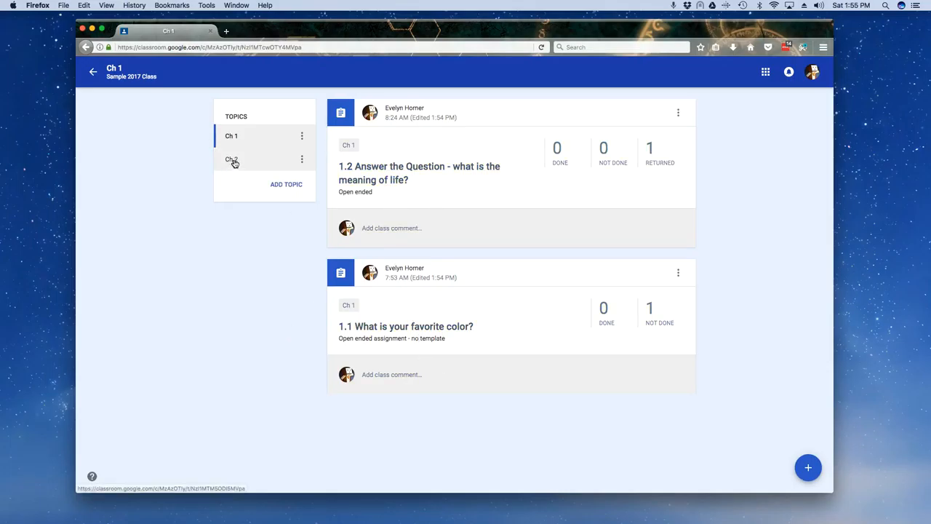
left_click(232, 158)
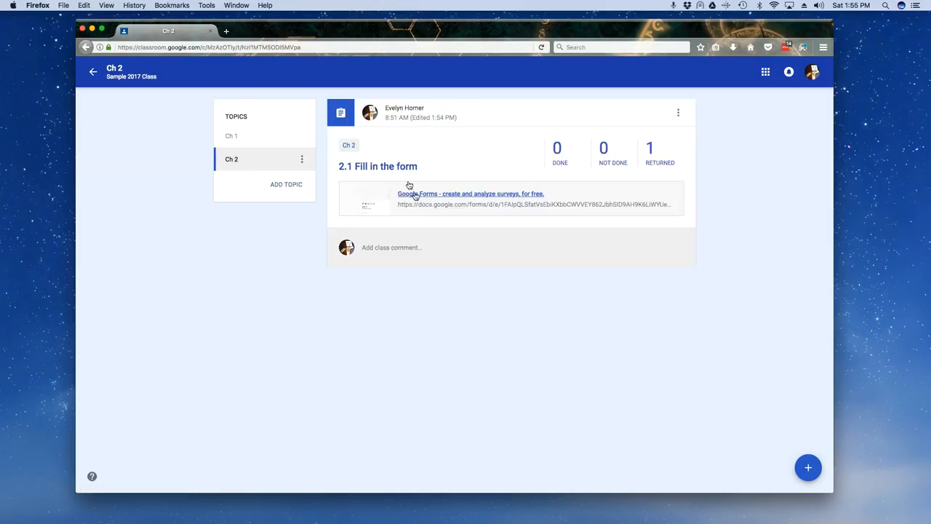
mouse_move(454, 257)
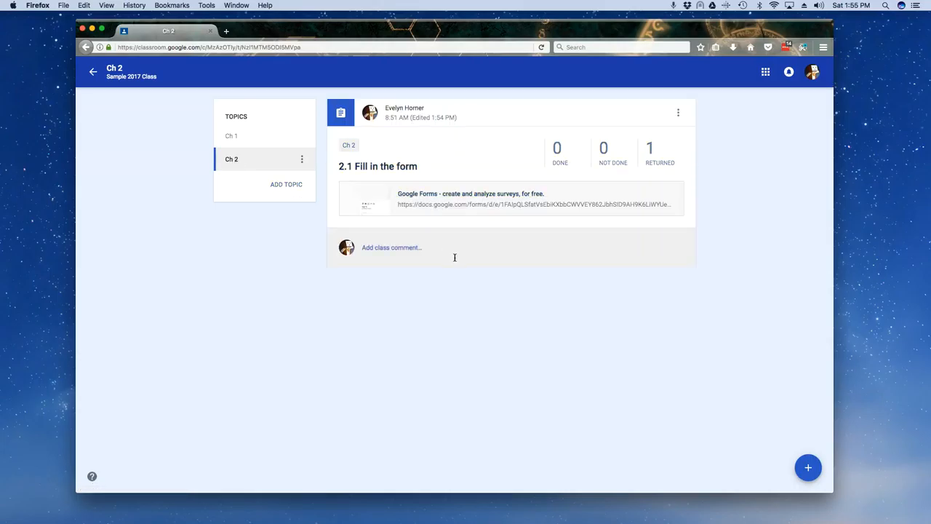
left_click(807, 467)
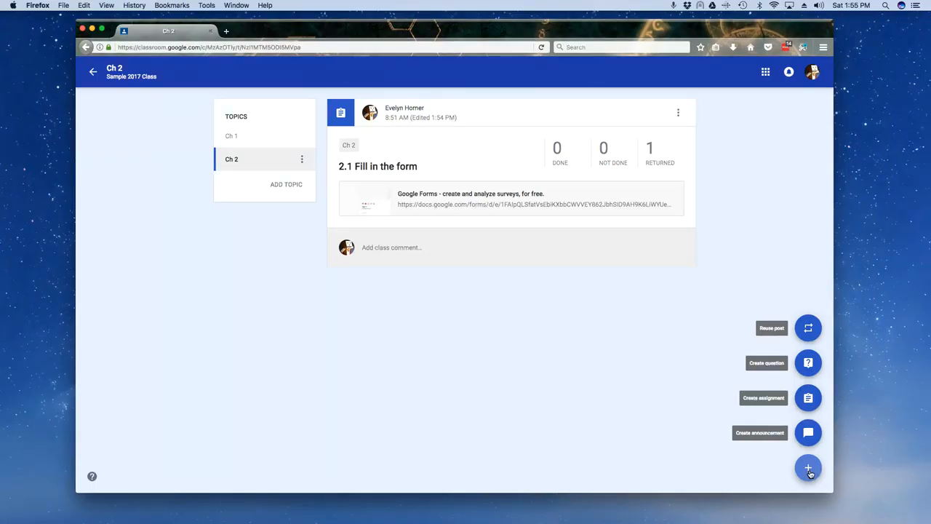
left_click(808, 468)
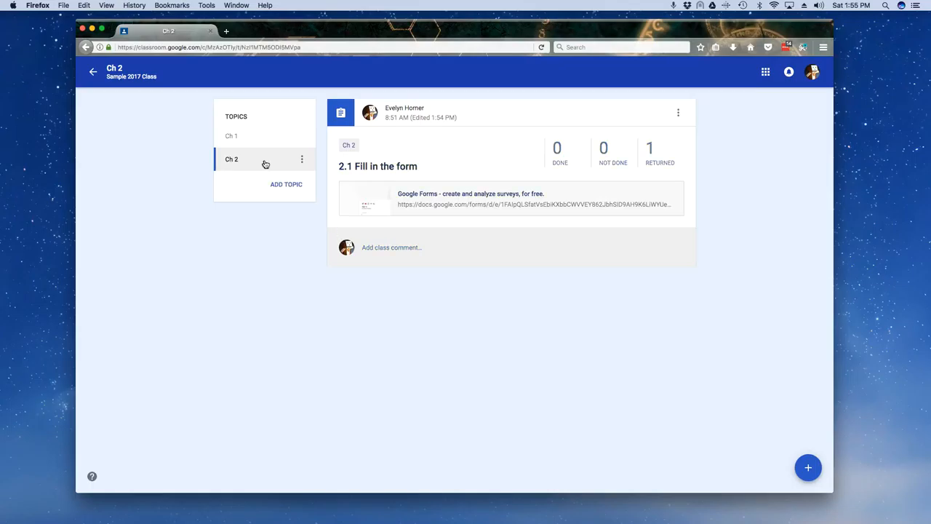
- Return to the class stream and reopen the Ch 1 topic page
left_click(231, 137)
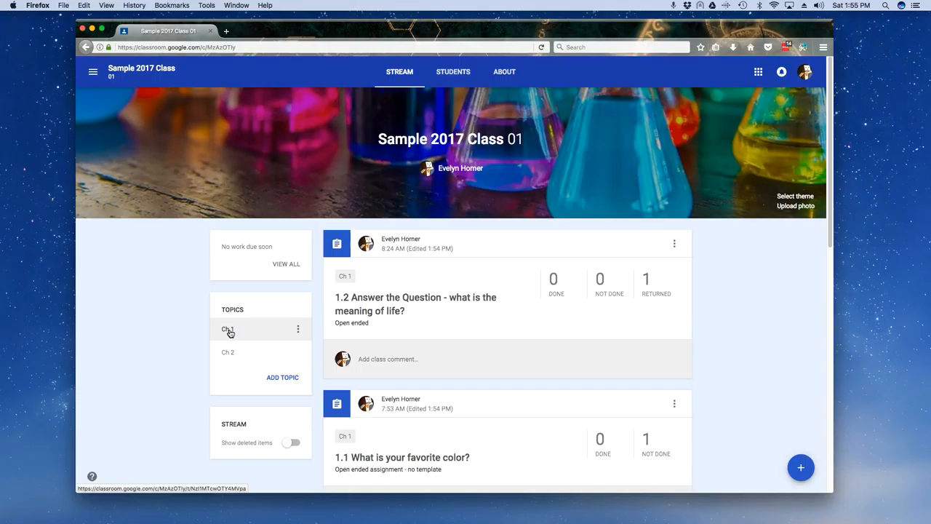
left_click(227, 329)
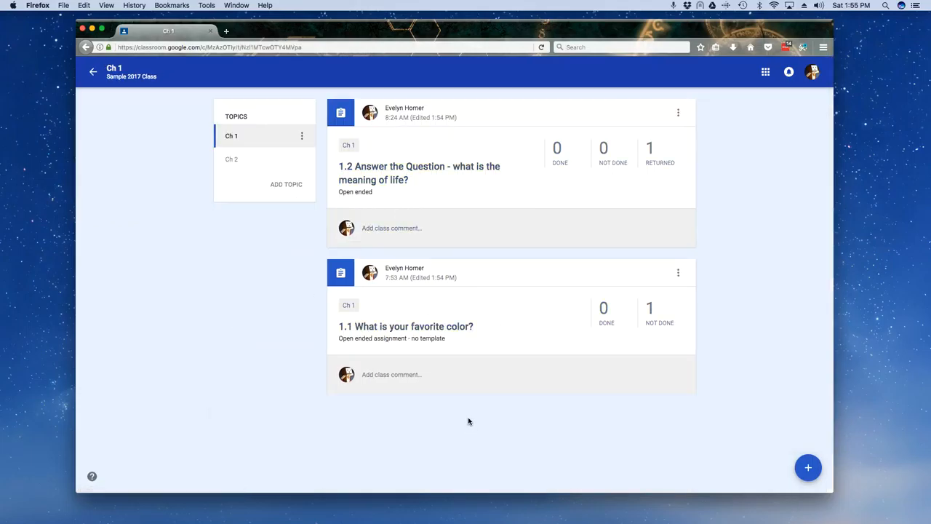
mouse_move(335, 207)
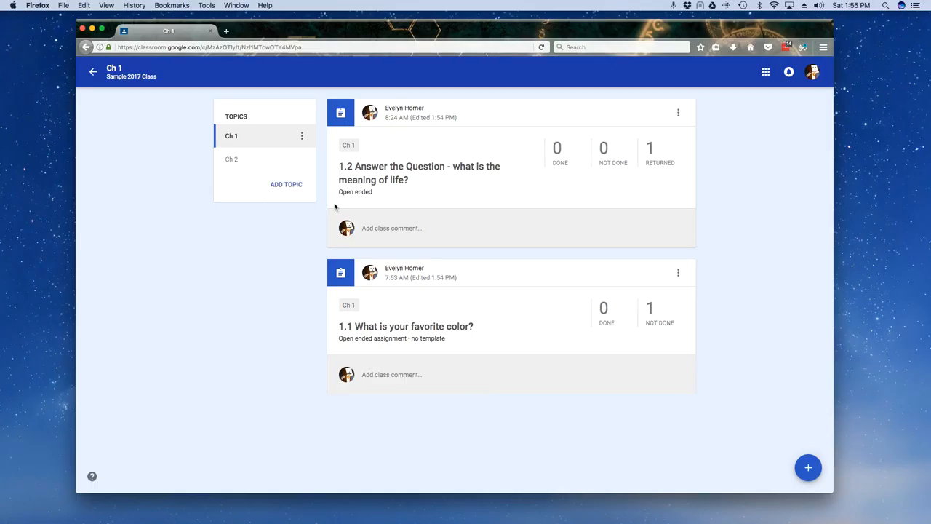